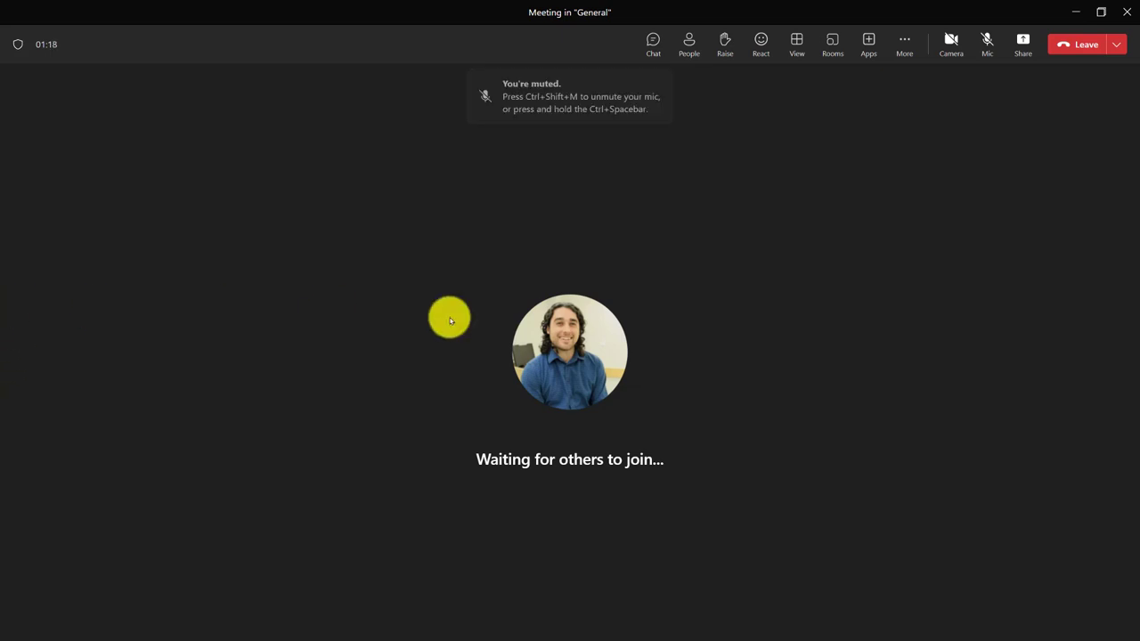
mouse_move(790, 245)
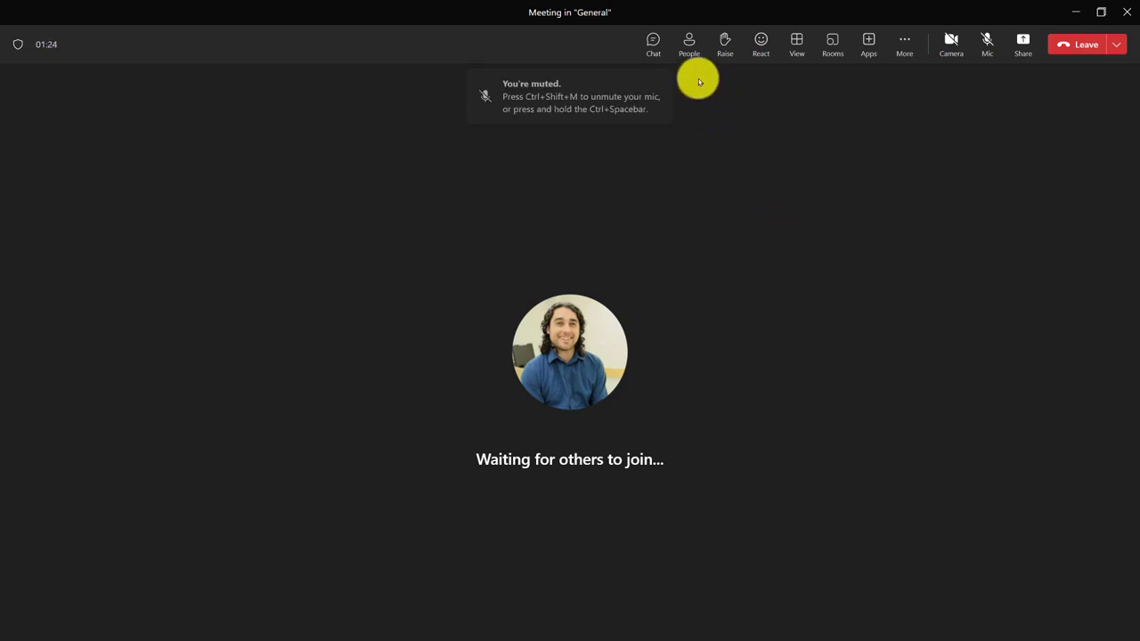
mouse_move(689, 44)
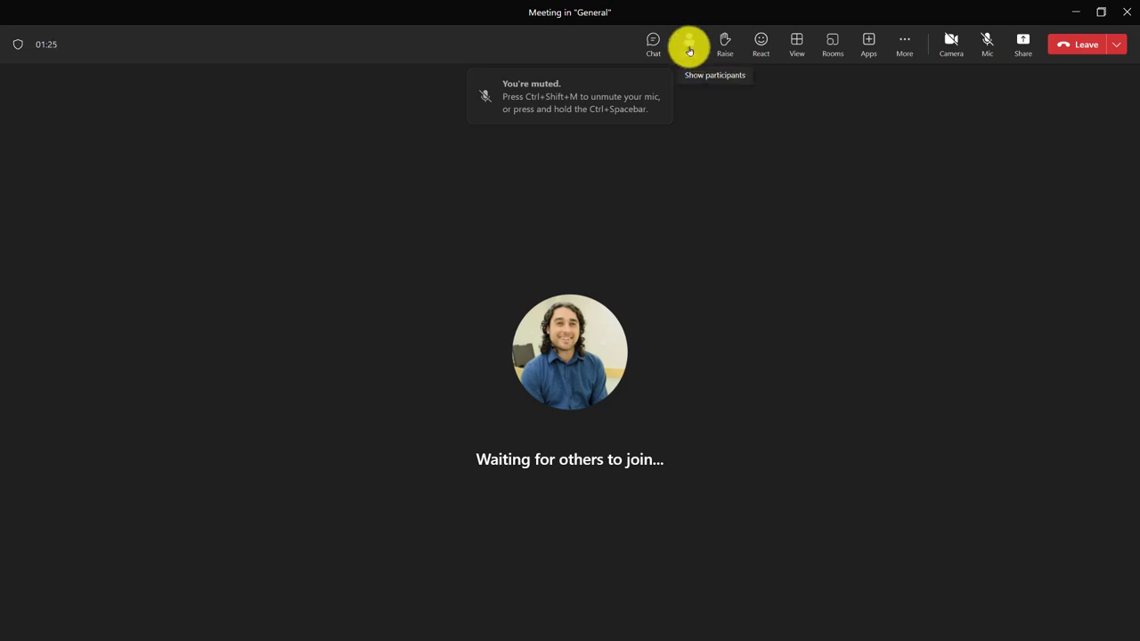
Check the participants panel's More actions menu, then leave the call for the meeting Details page
click(689, 42)
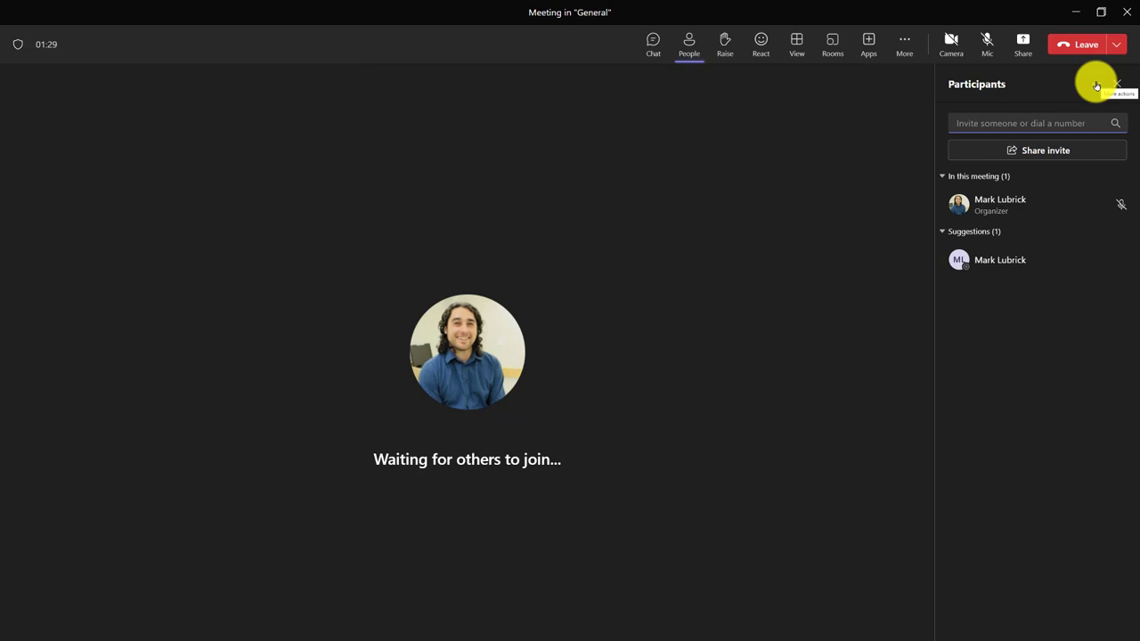
click(1097, 84)
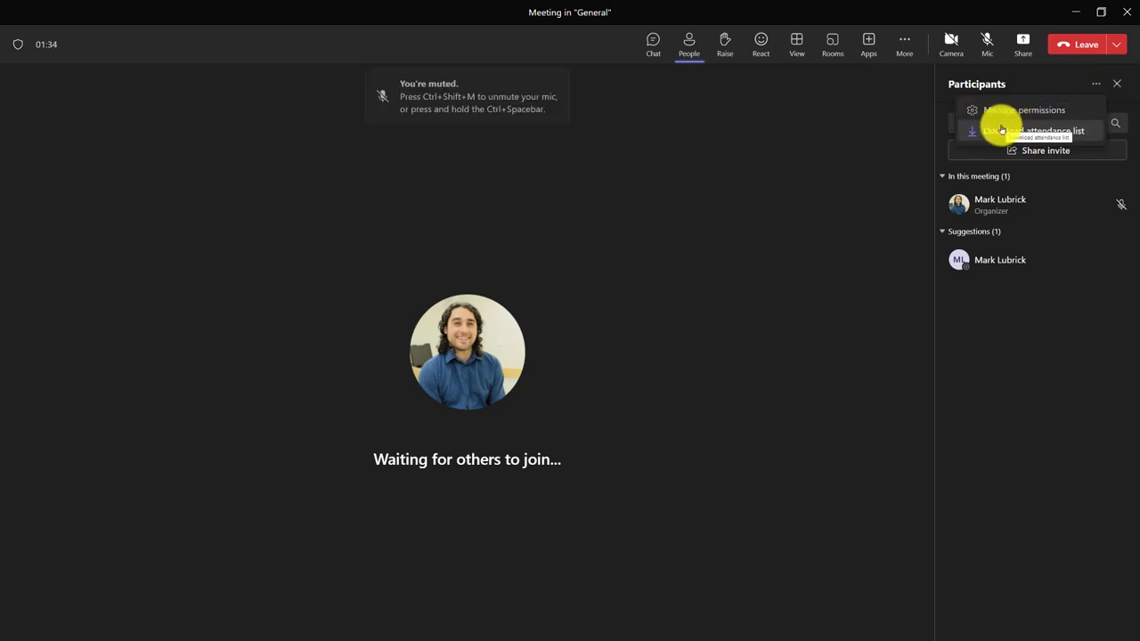
mouse_move(1022, 45)
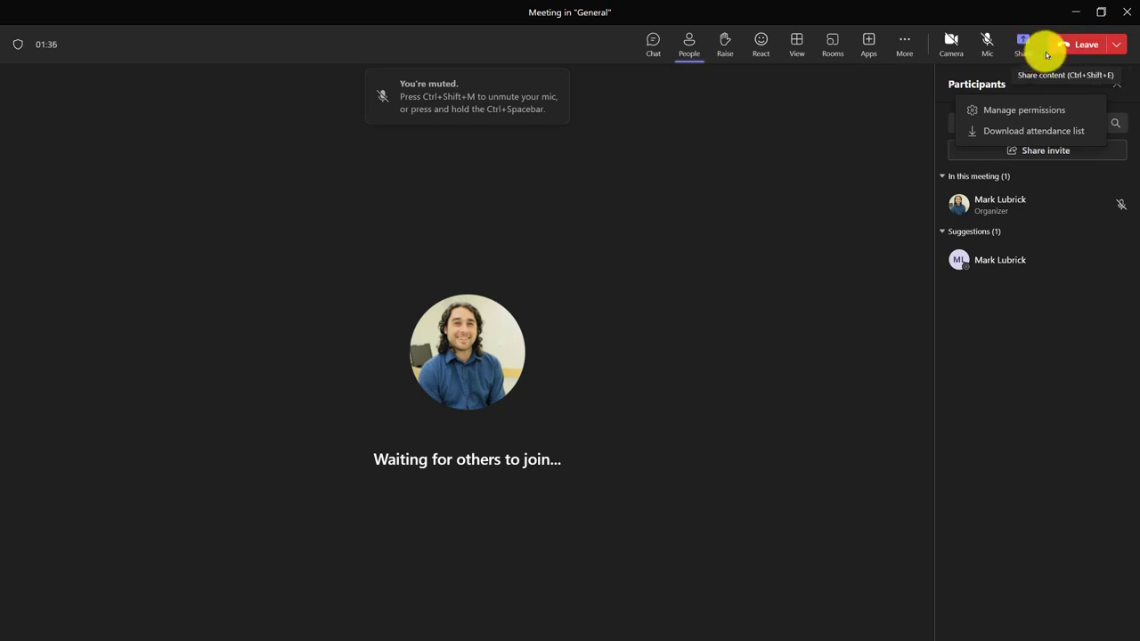
click(1086, 44)
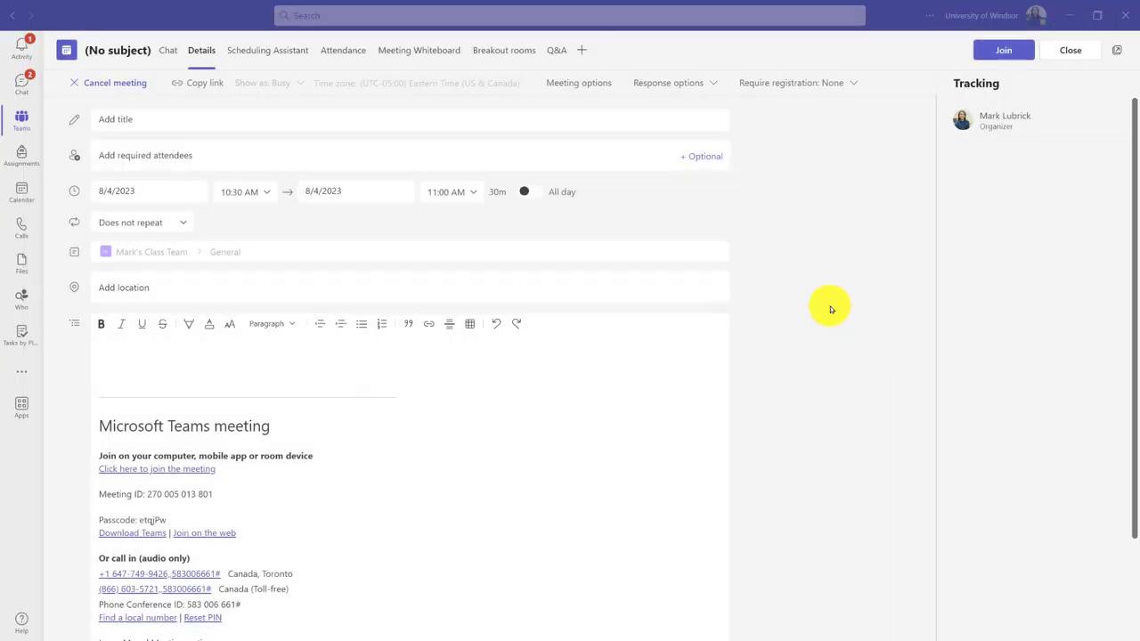
mouse_move(424, 218)
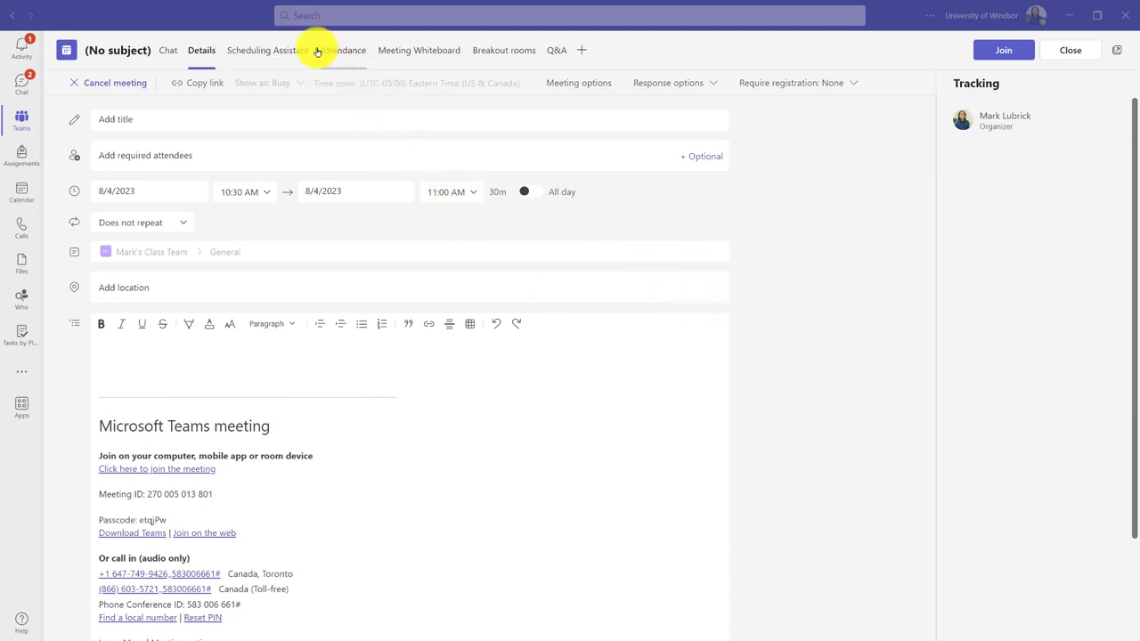
Switch to the Attendance tab to view the one-attendee report with times and duration
click(342, 50)
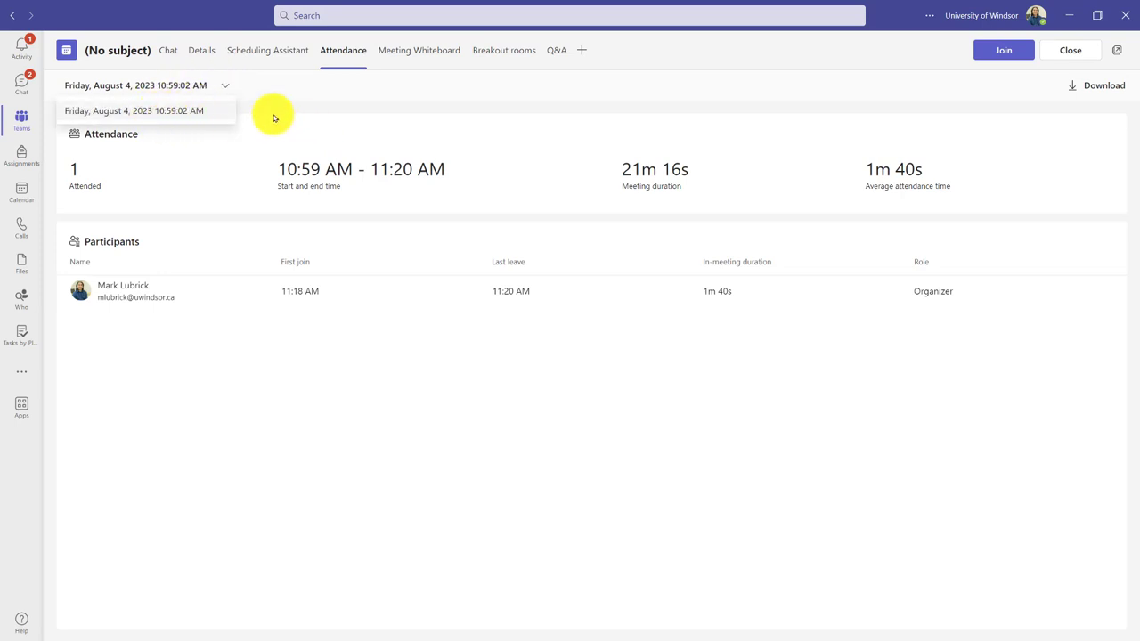
mouse_move(1084, 87)
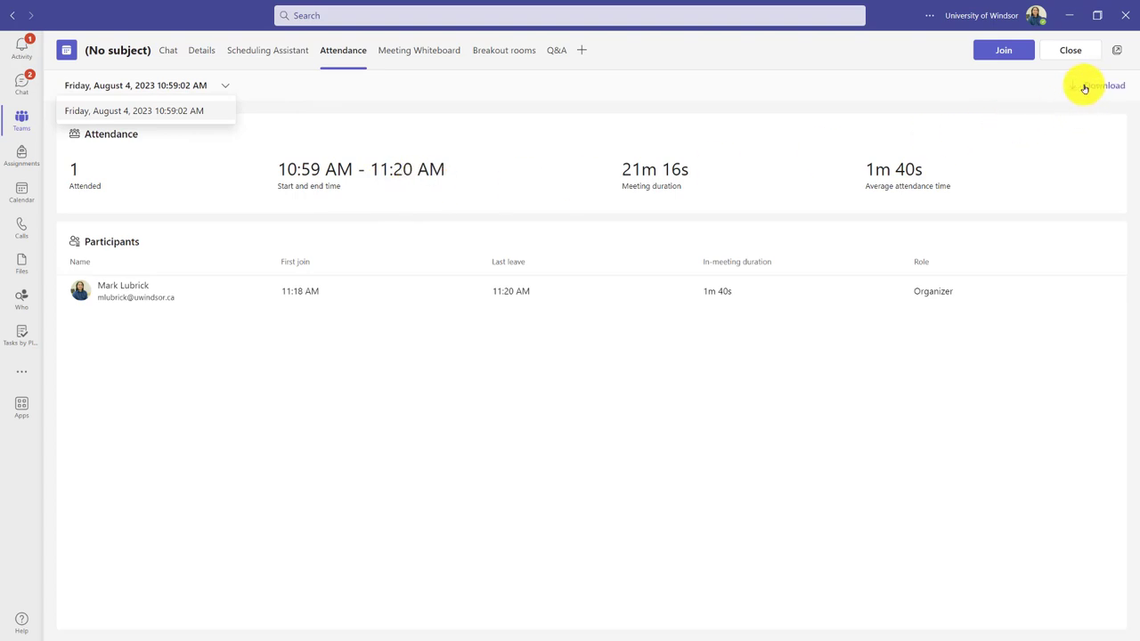